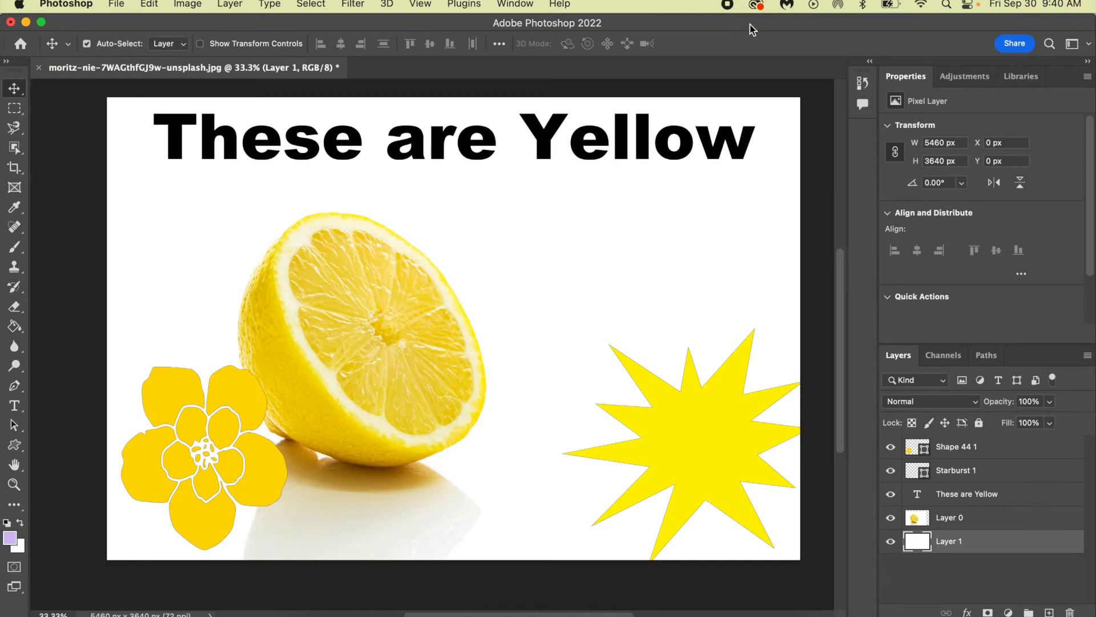
pyautogui.moveTo(785, 32)
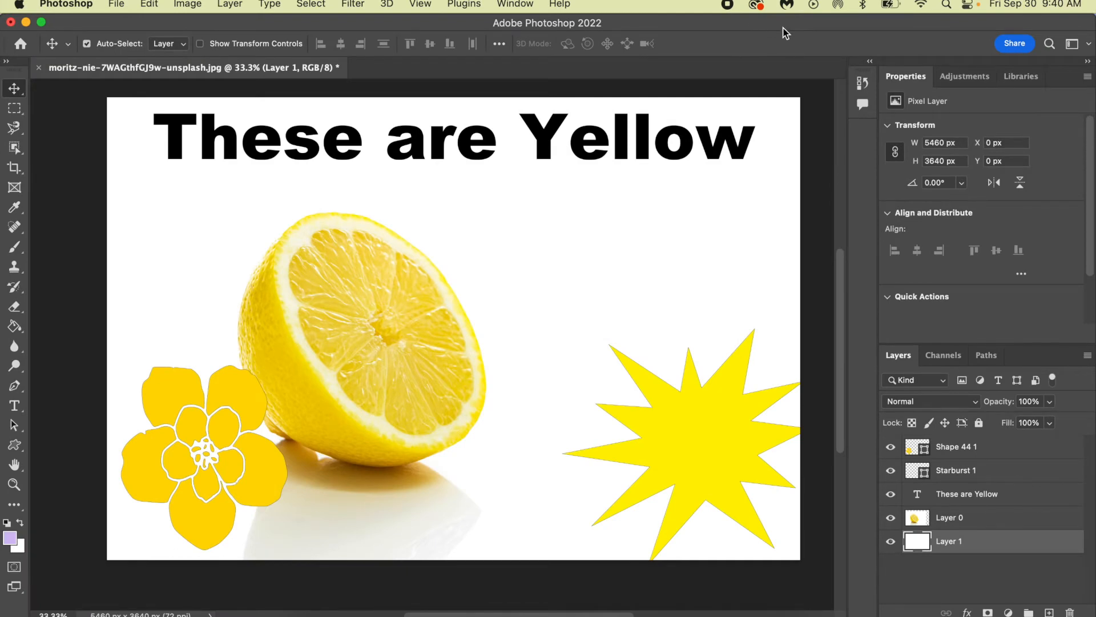
pyautogui.moveTo(788, 27)
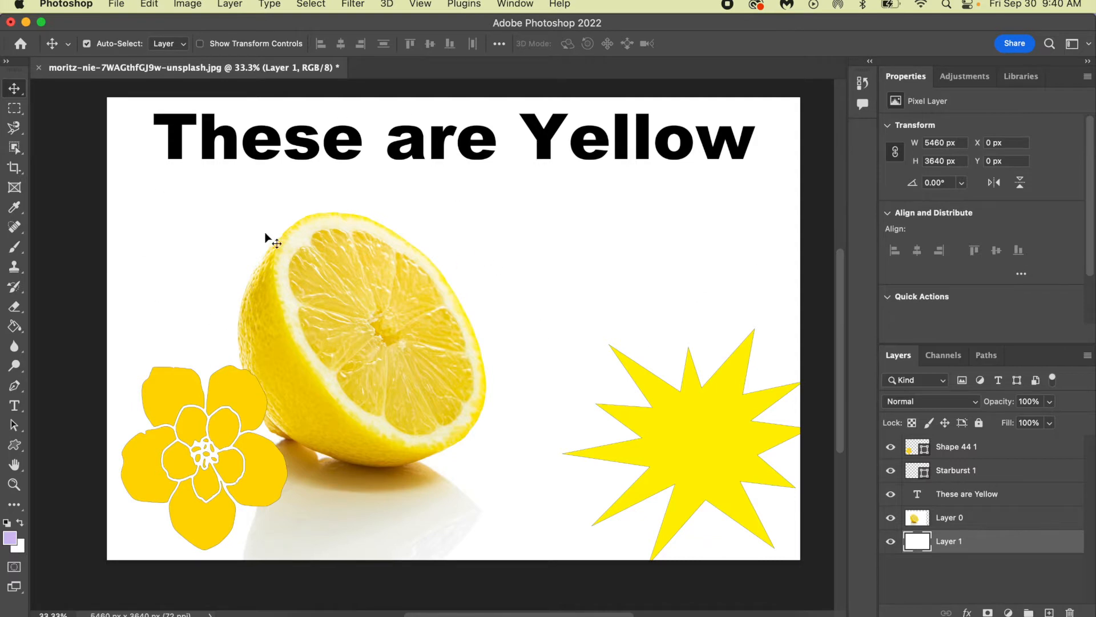
pyautogui.moveTo(487, 250)
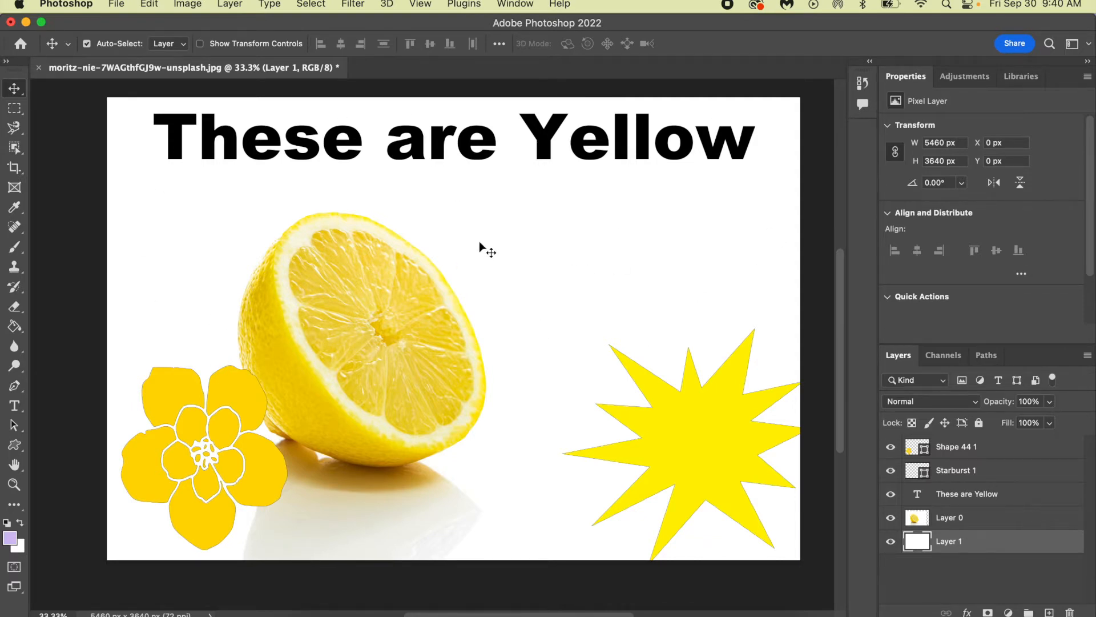
pyautogui.moveTo(610, 267)
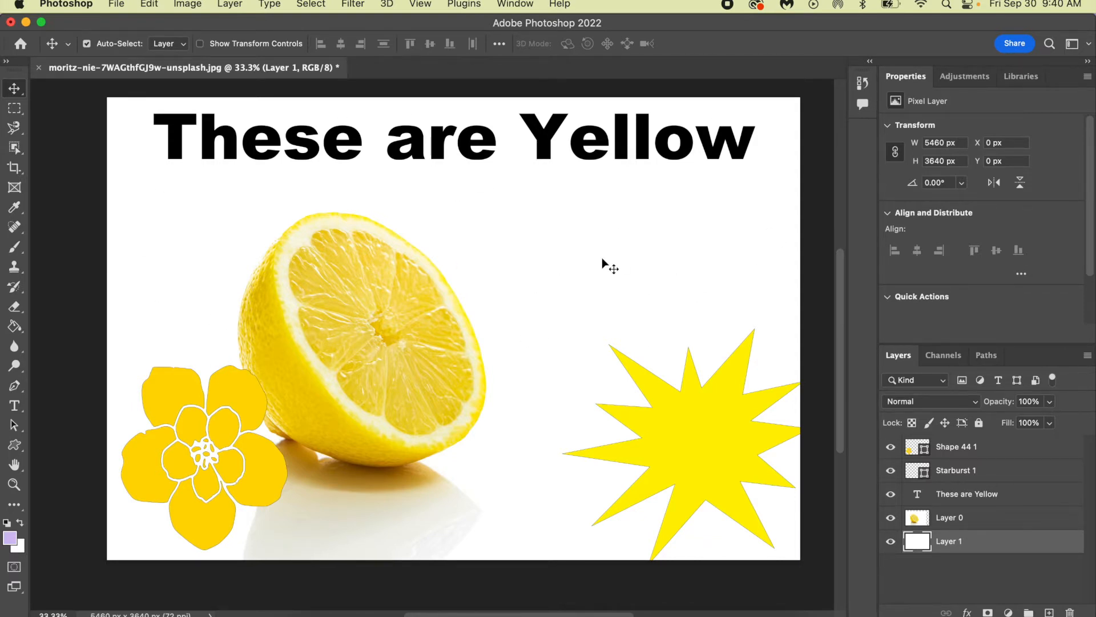
pyautogui.moveTo(667, 402)
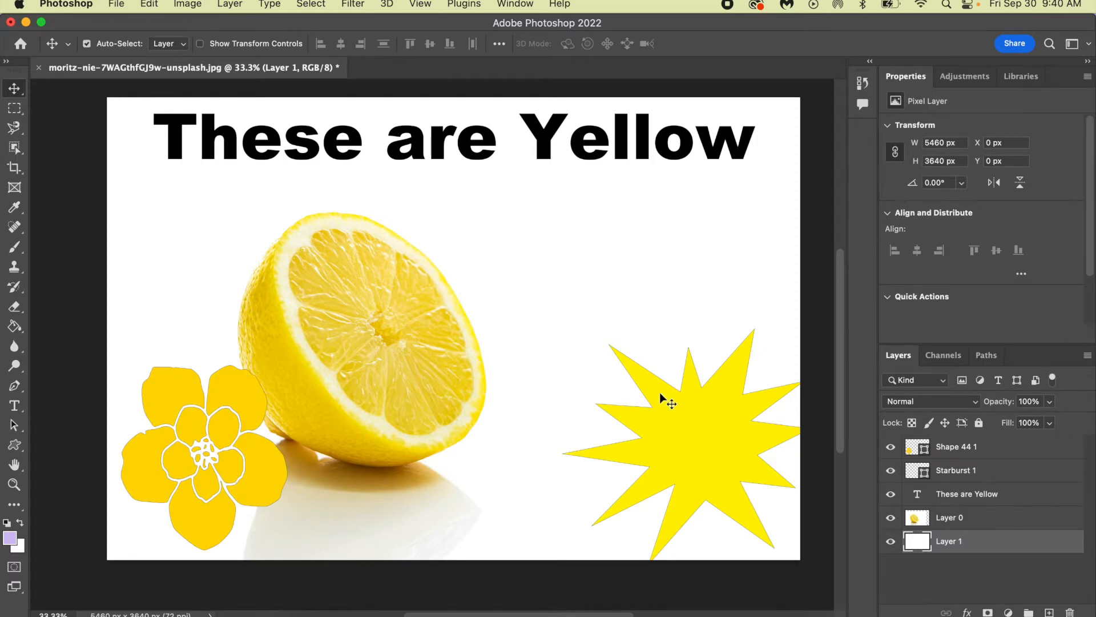
pyautogui.moveTo(464, 181)
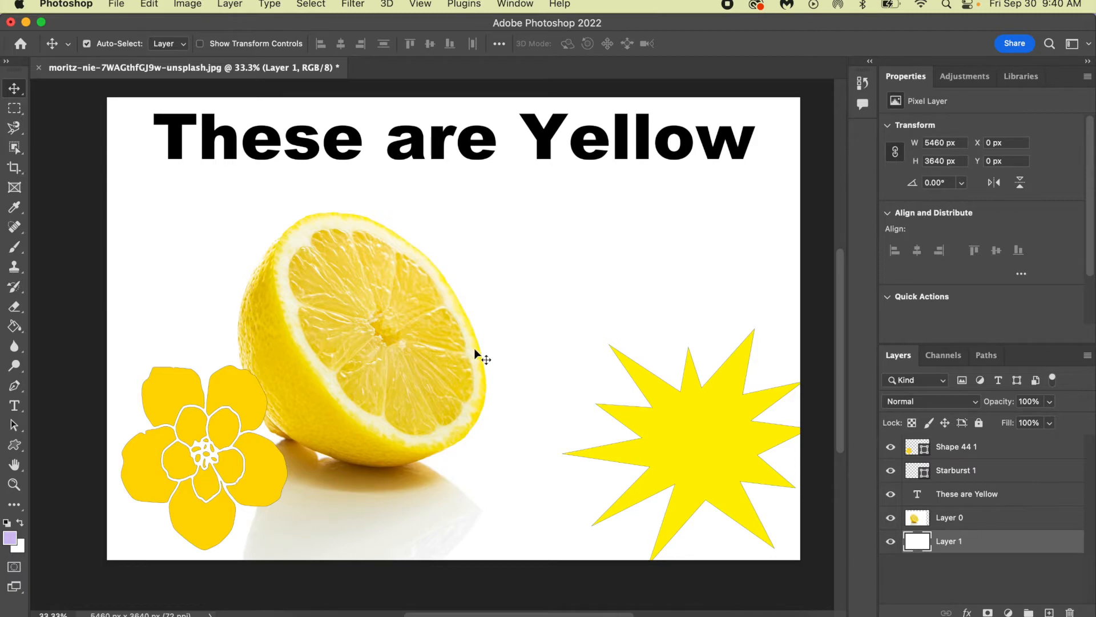
pyautogui.moveTo(20, 280)
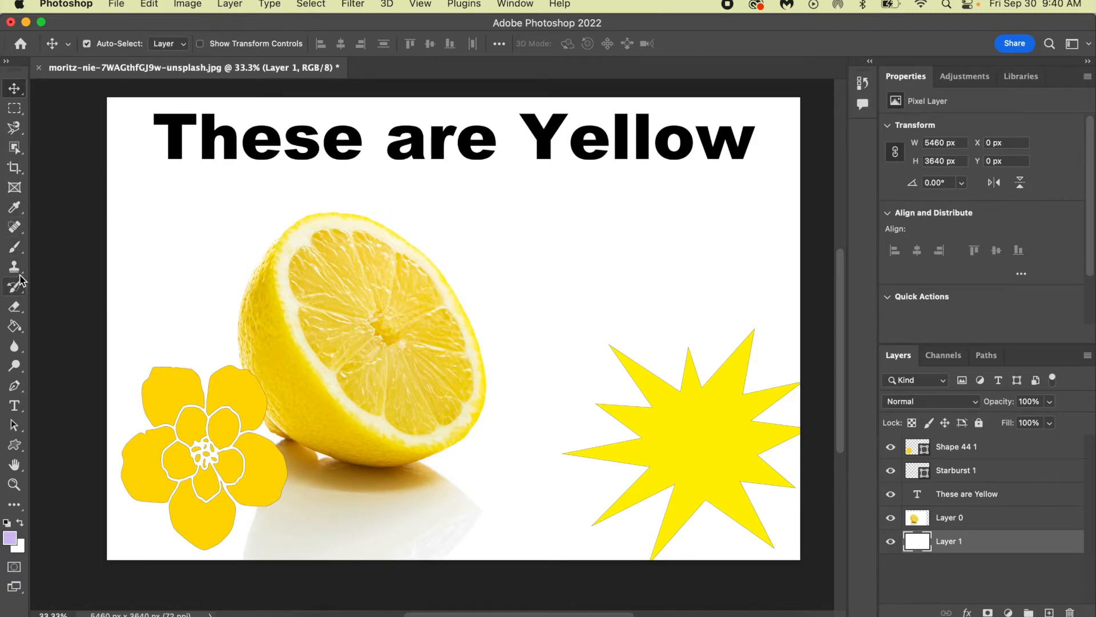
# Choose the Clone Stamp tool on Layer 0 and attempt a stroke, raising the no-source warning.
pyautogui.click(14, 266)
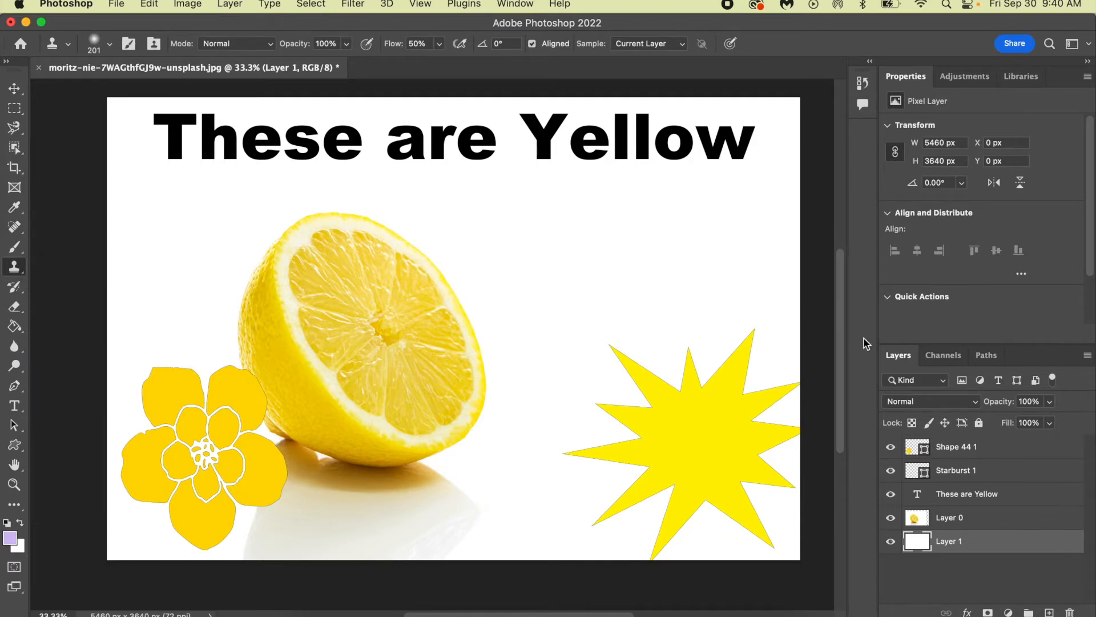
pyautogui.moveTo(1013, 528)
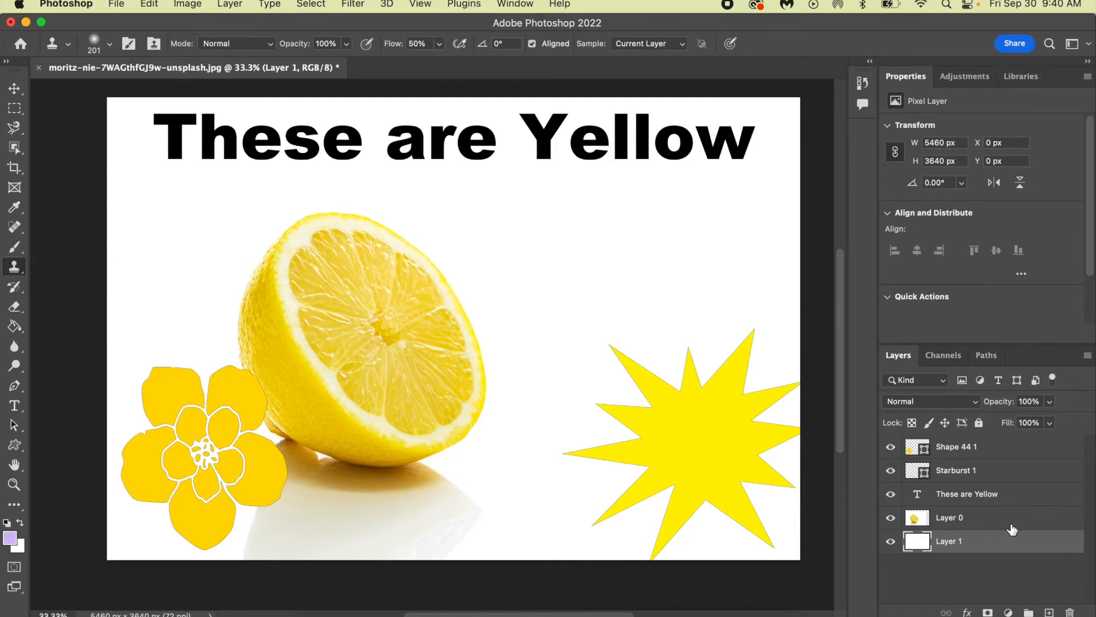
pyautogui.click(949, 517)
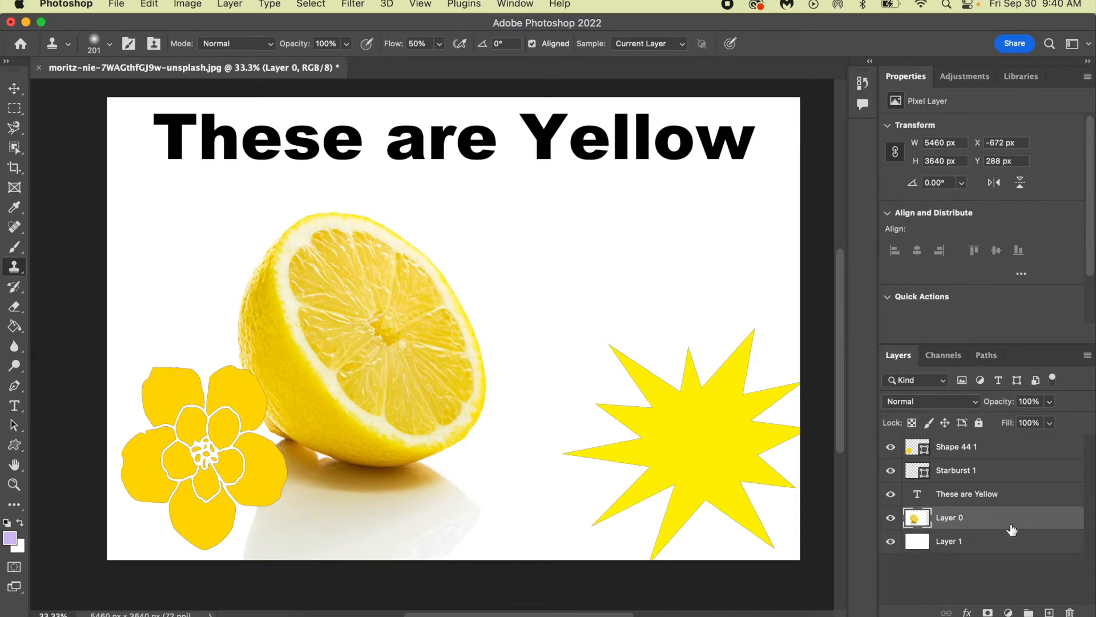
pyautogui.moveTo(622, 193)
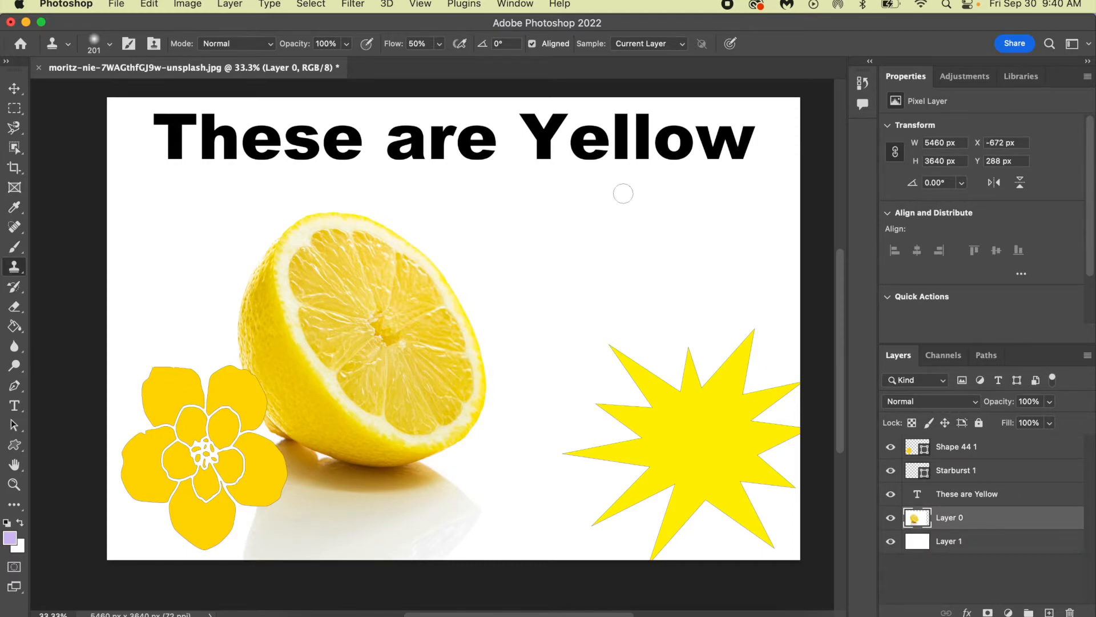
pyautogui.click(622, 193)
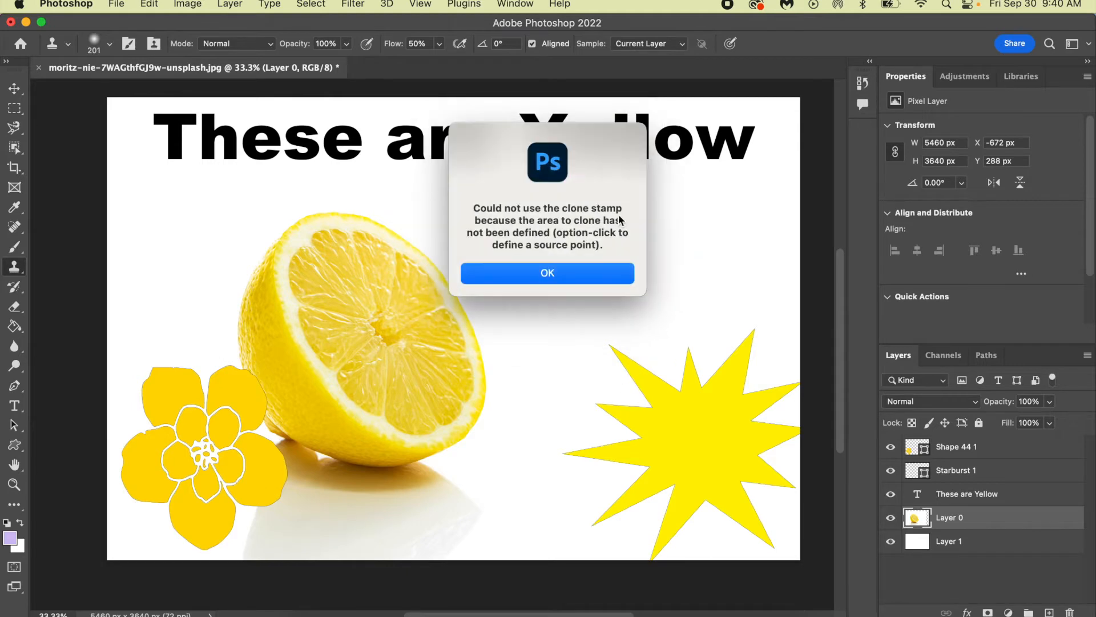
# Dismiss the missing clone source warning with OK.
pyautogui.click(547, 273)
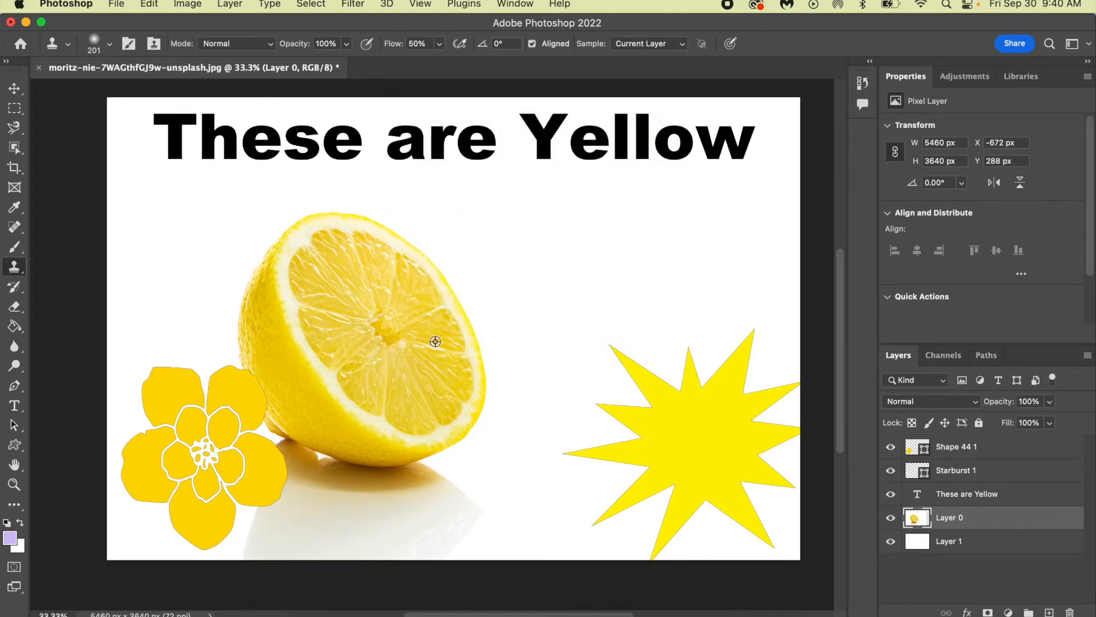
pyautogui.moveTo(426, 295)
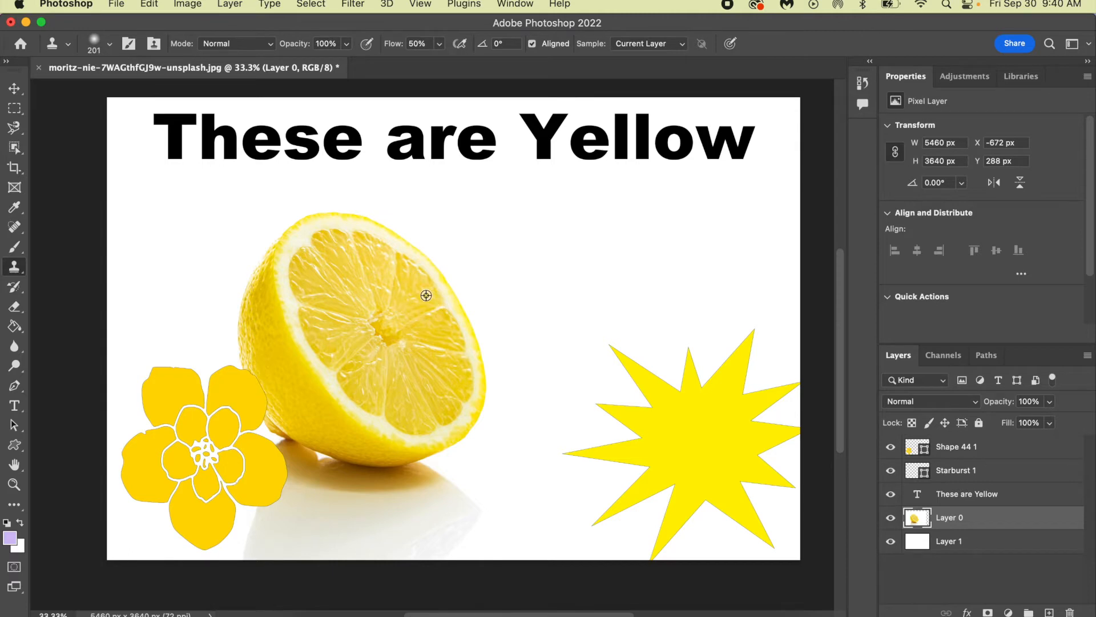
pyautogui.moveTo(986, 507)
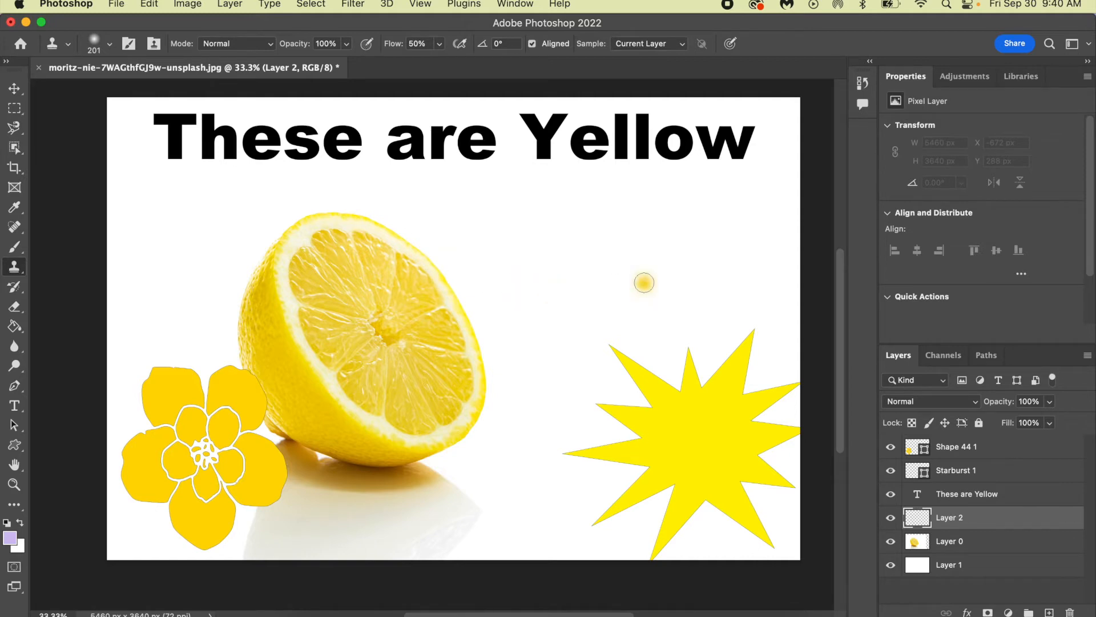
pyautogui.moveTo(683, 306)
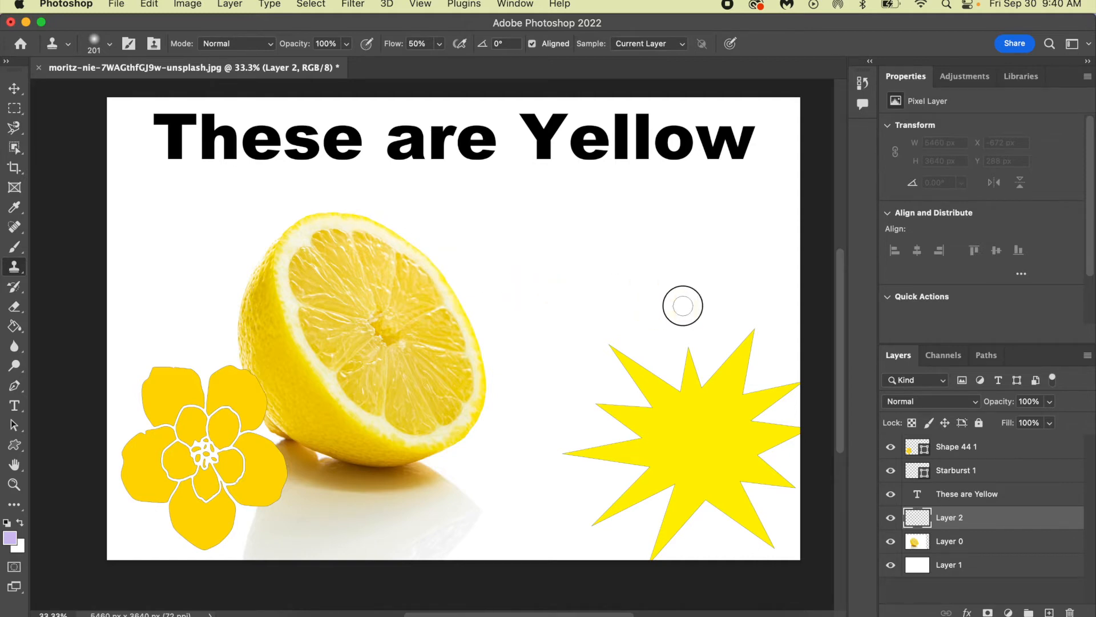
# Brush a cloned lemon half onto Layer 2, right of the original lemon above the starburst.
pyautogui.moveTo(683, 306); pyautogui.dragTo(659, 306)
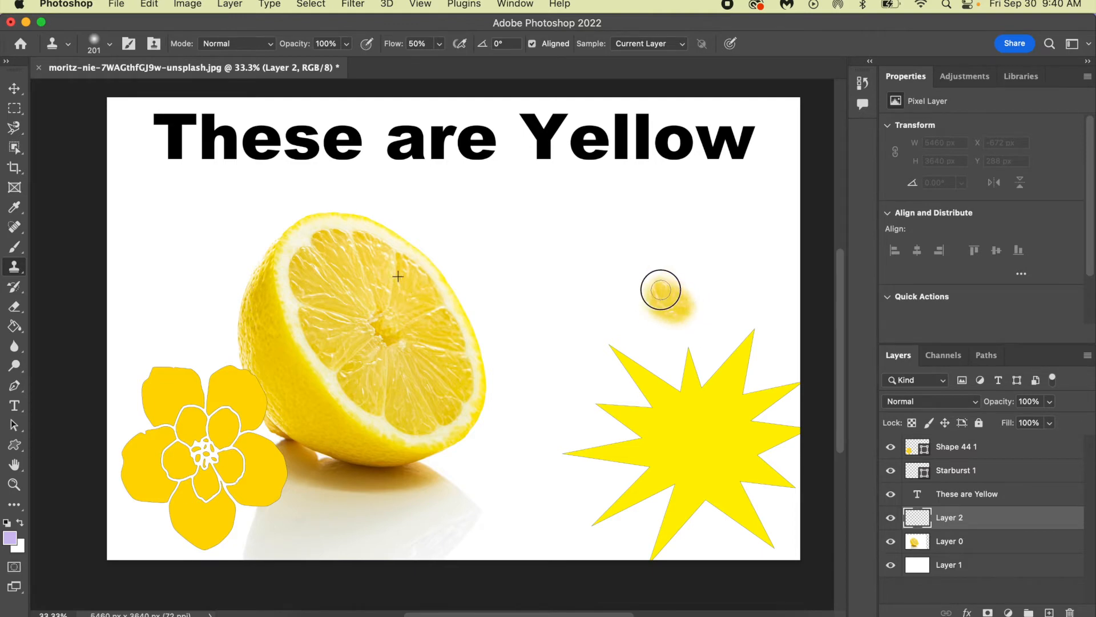
pyautogui.moveTo(661, 290); pyautogui.dragTo(633, 325)
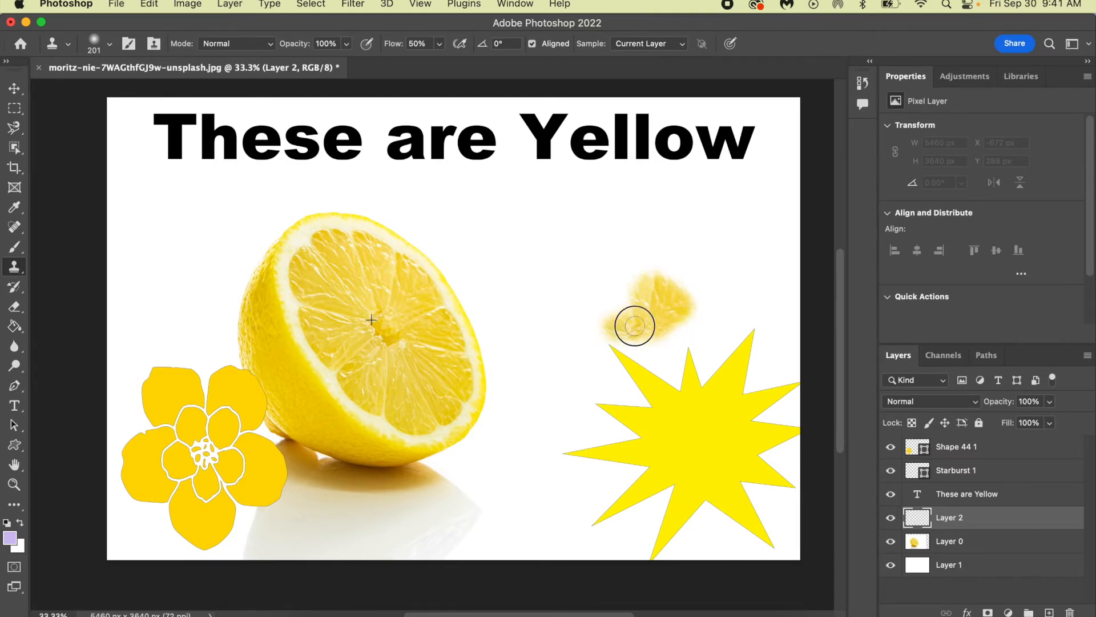
pyautogui.moveTo(635, 327); pyautogui.dragTo(616, 309)
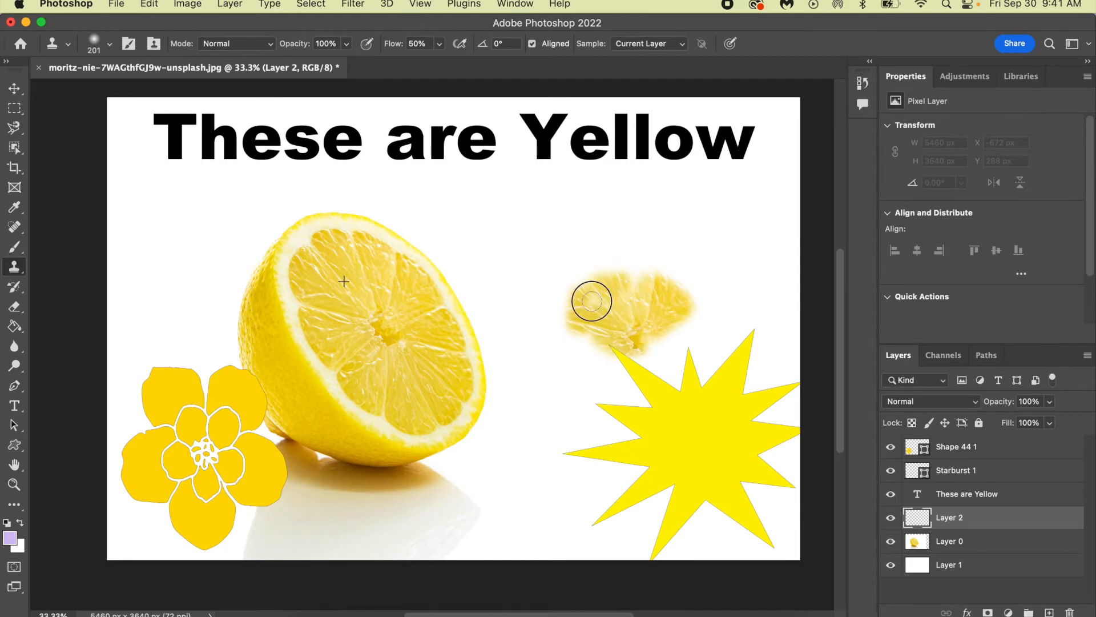
pyautogui.moveTo(590, 300); pyautogui.dragTo(681, 338)
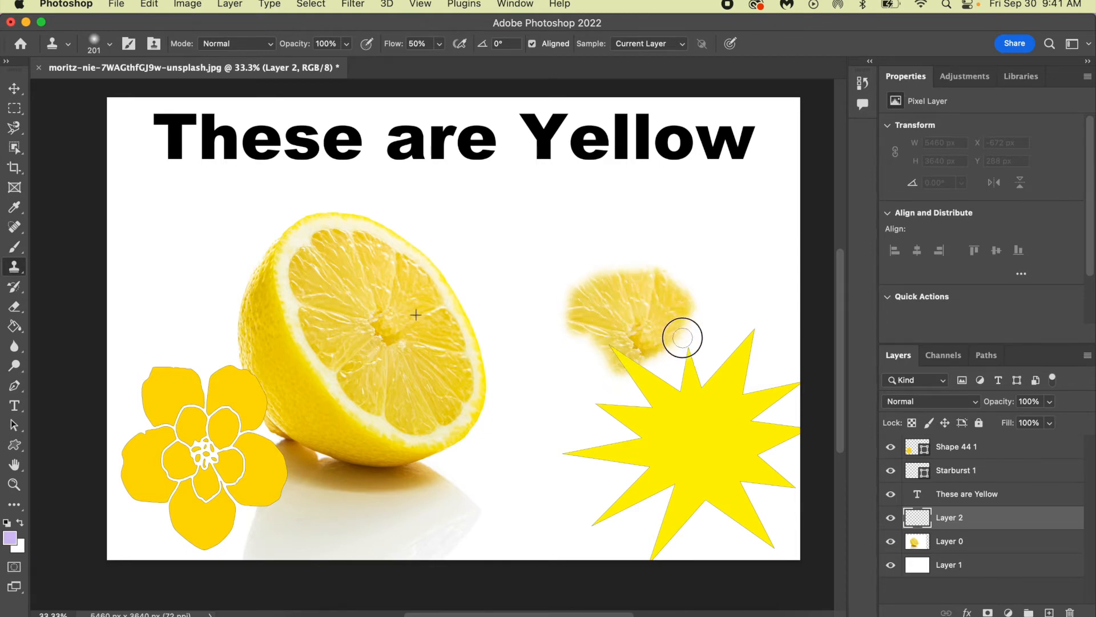
pyautogui.moveTo(682, 338); pyautogui.dragTo(678, 279)
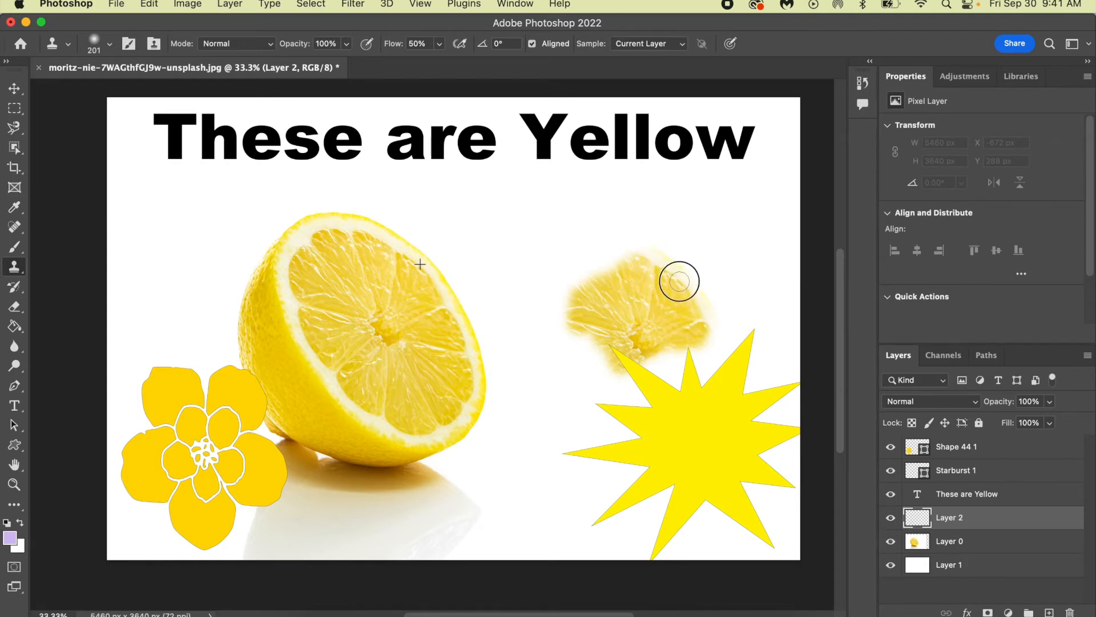
pyautogui.moveTo(678, 280); pyautogui.dragTo(553, 352)
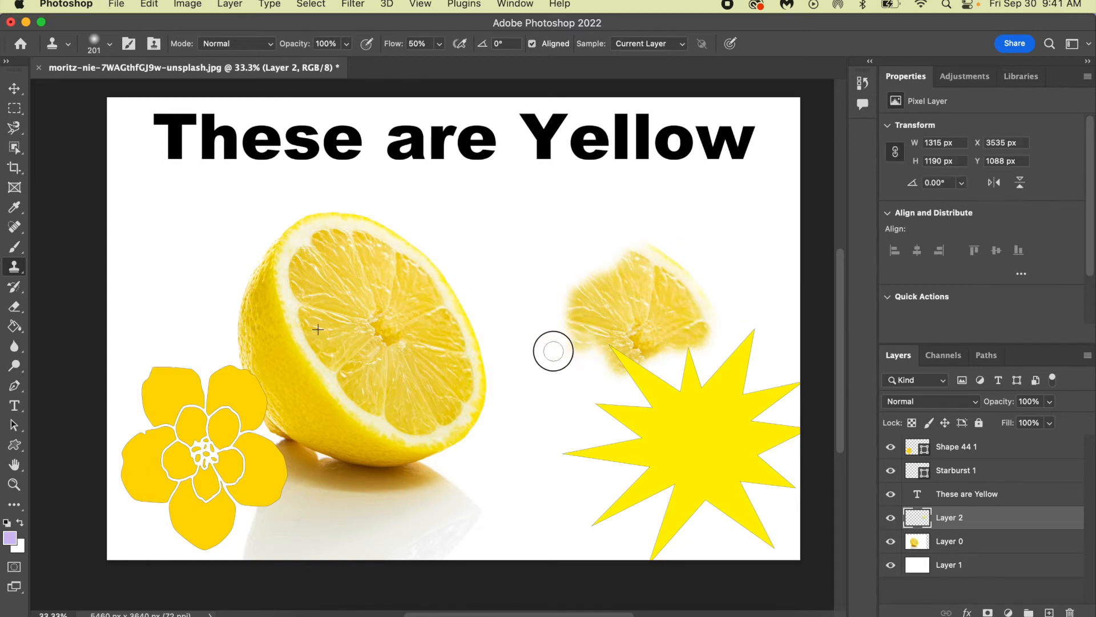
pyautogui.moveTo(552, 350); pyautogui.dragTo(575, 264)
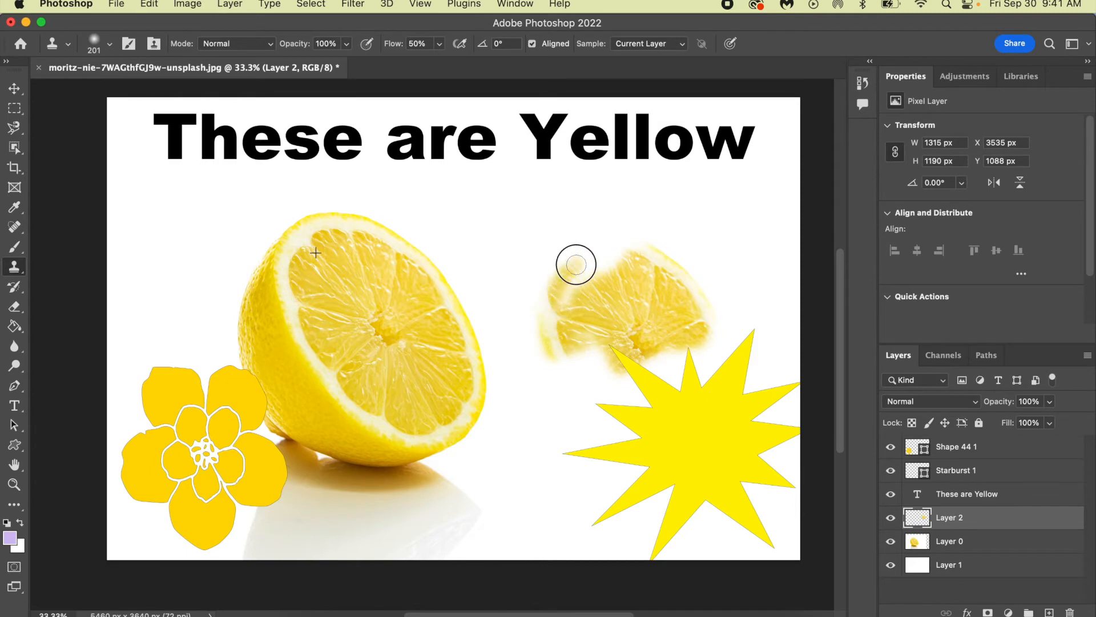
pyautogui.moveTo(576, 264); pyautogui.dragTo(619, 256)
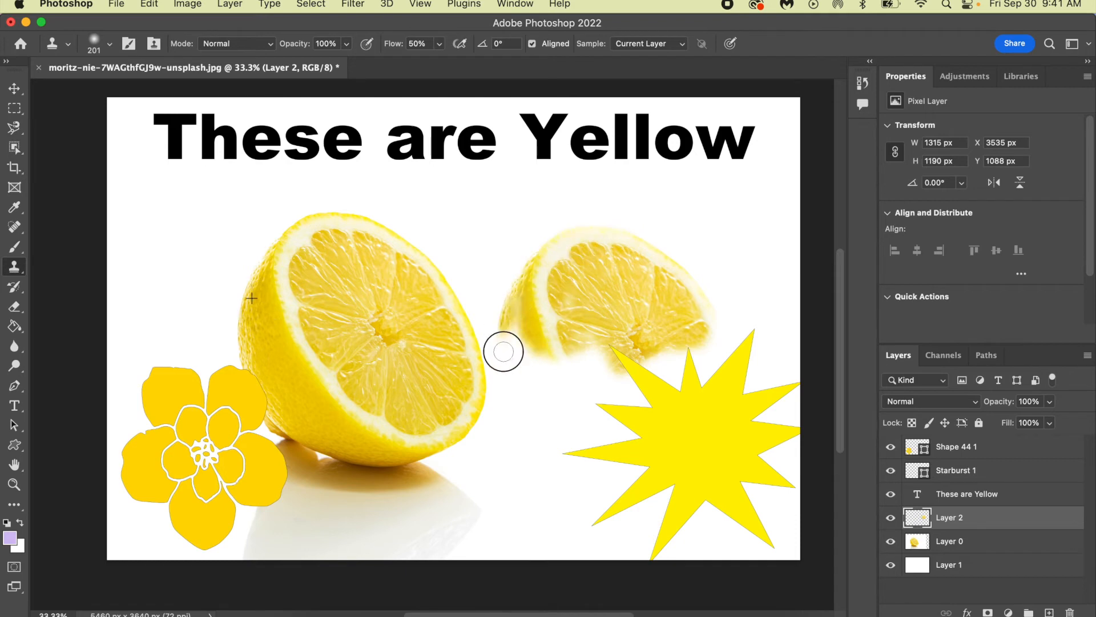
pyautogui.moveTo(502, 351); pyautogui.dragTo(600, 343)
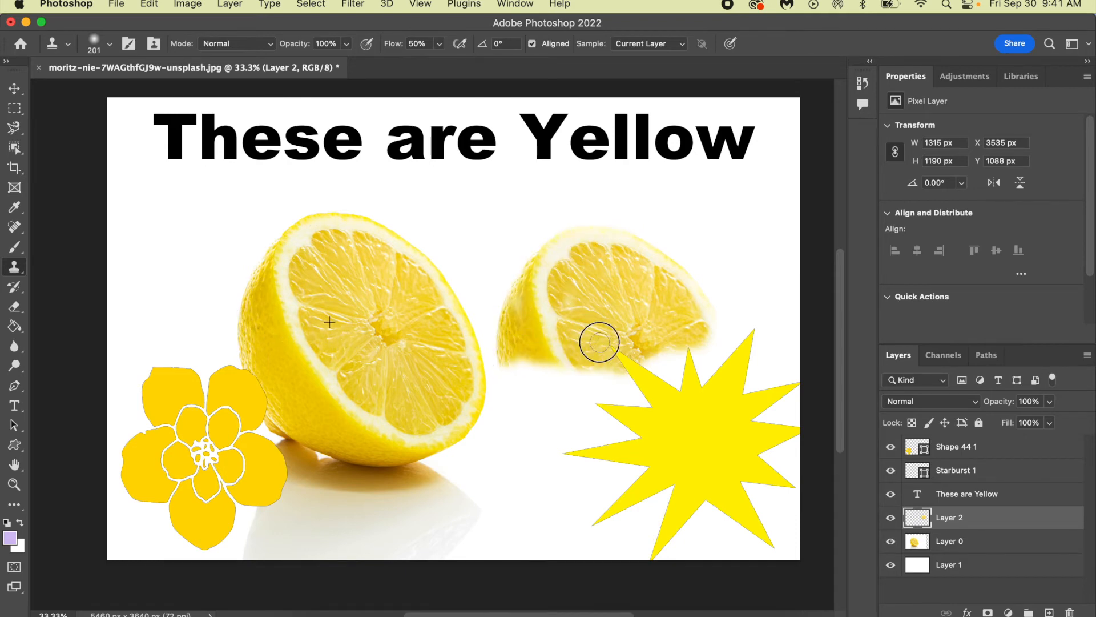
pyautogui.click(949, 540)
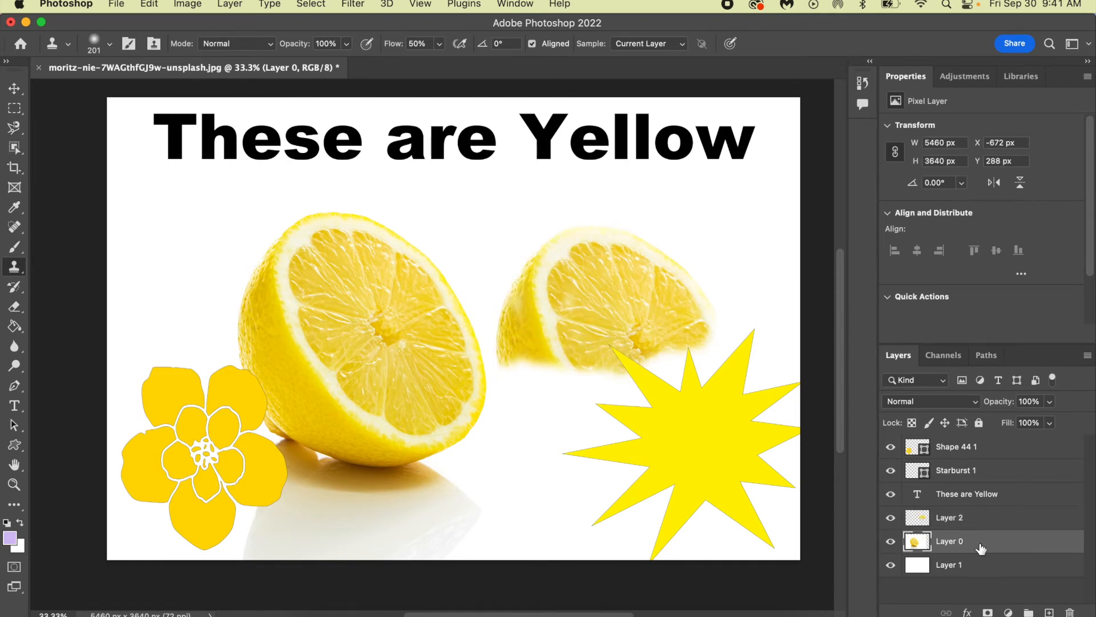
pyautogui.click(949, 540)
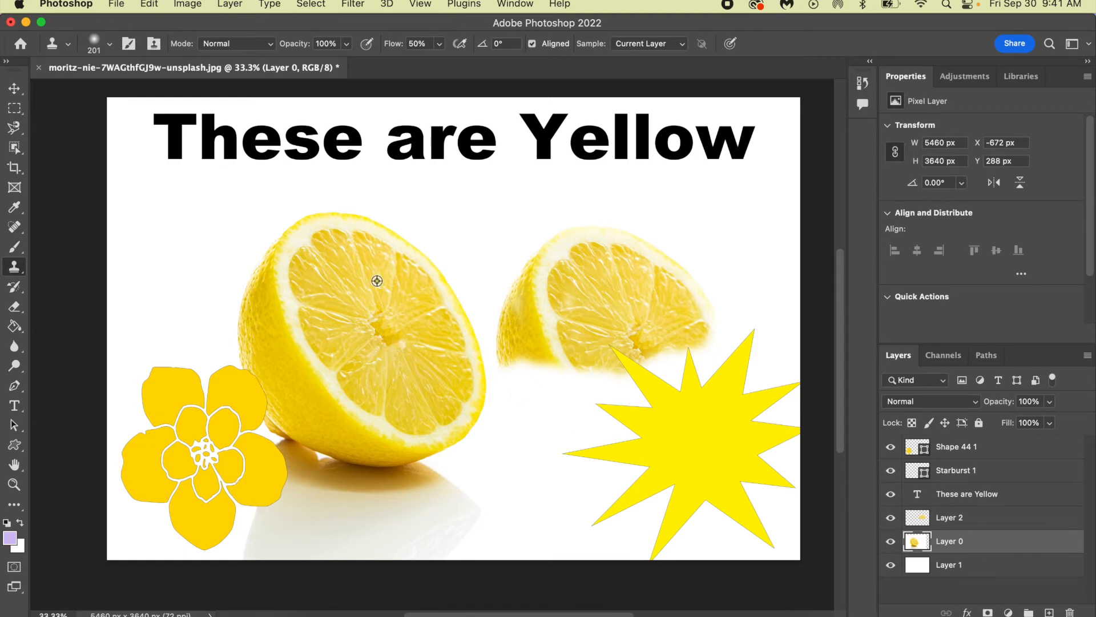
pyautogui.click(949, 516)
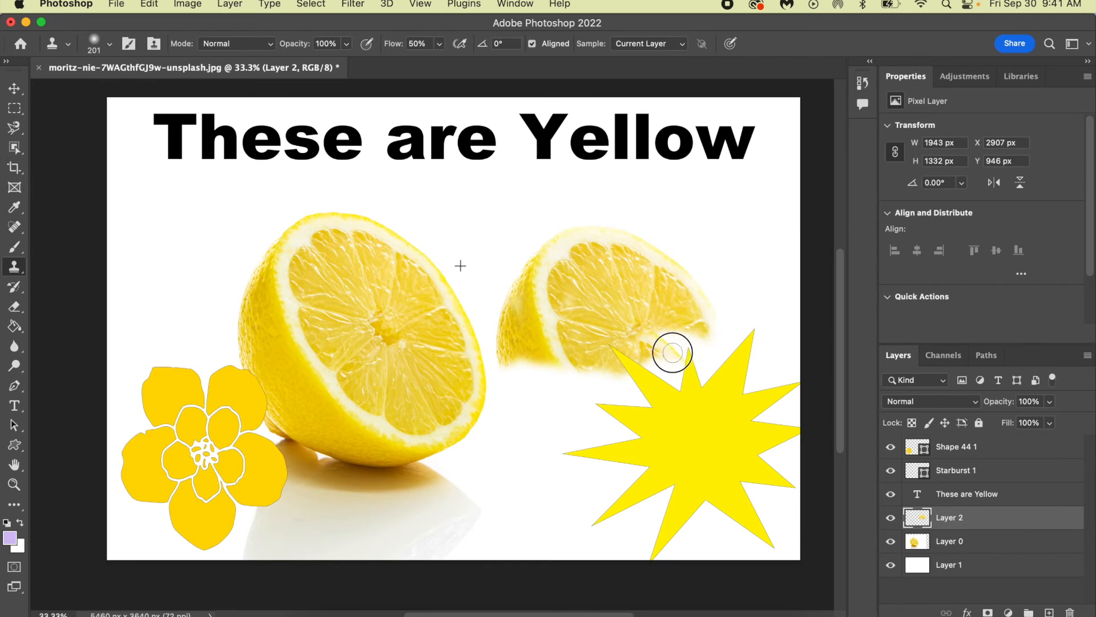
# Brush a second cloned lemon half below the first, overlapping the starburst.
pyautogui.moveTo(671, 353); pyautogui.dragTo(560, 327)
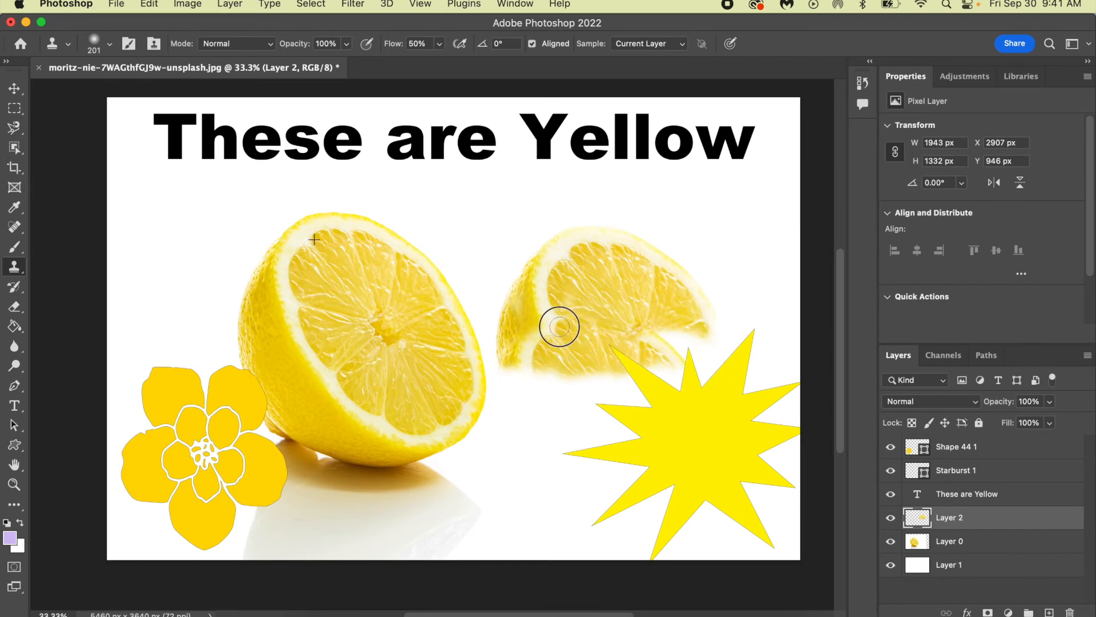
pyautogui.moveTo(560, 326); pyautogui.dragTo(482, 391)
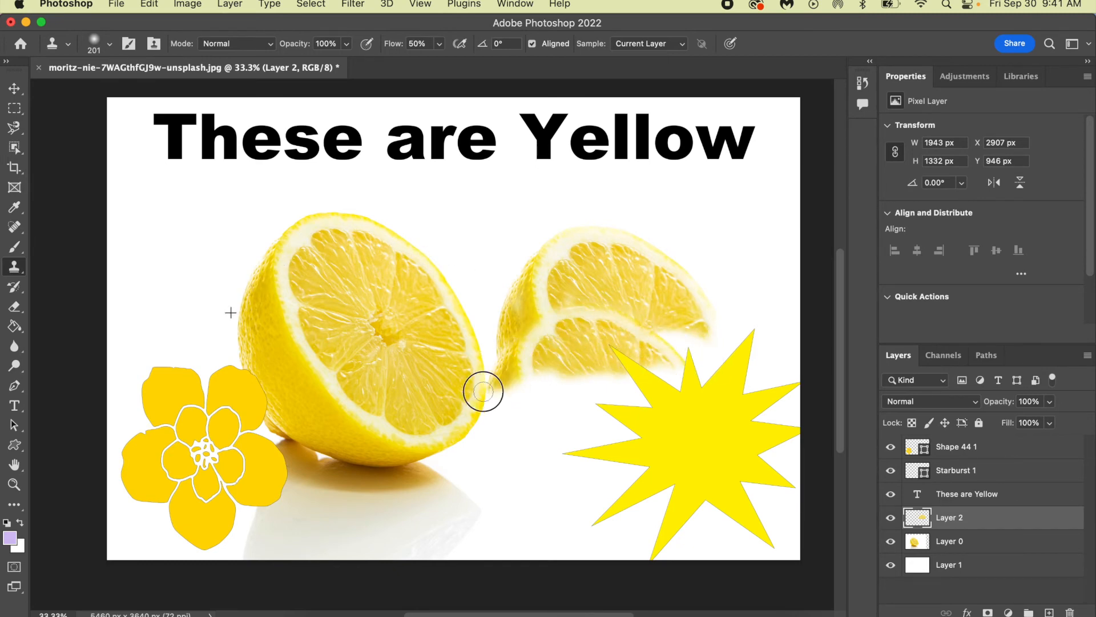
pyautogui.moveTo(482, 392); pyautogui.dragTo(573, 381)
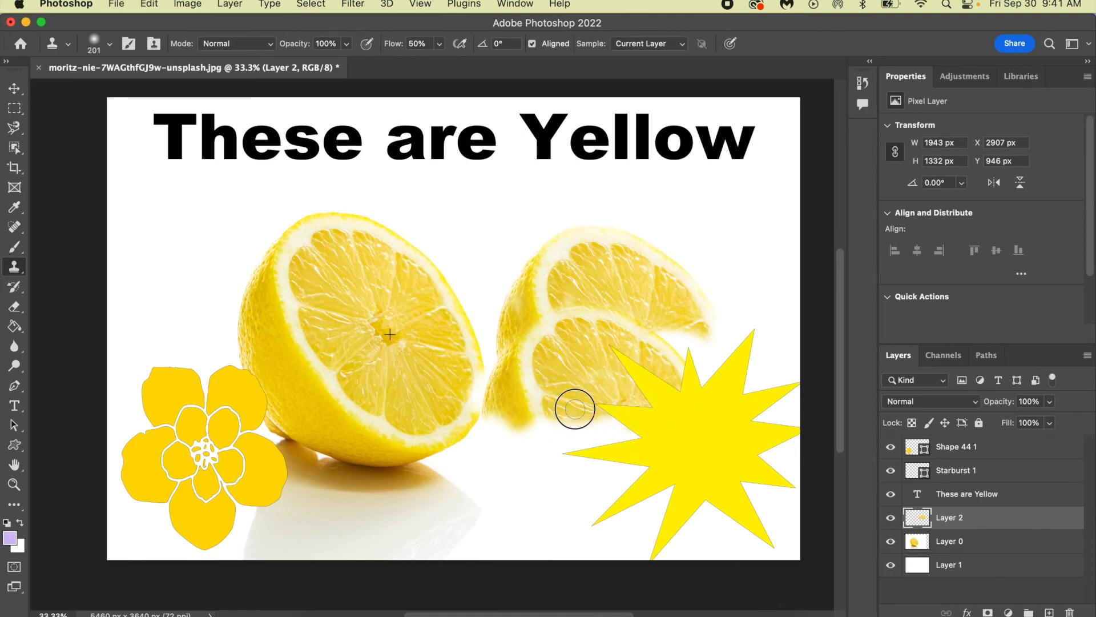
pyautogui.moveTo(573, 409); pyautogui.dragTo(482, 430)
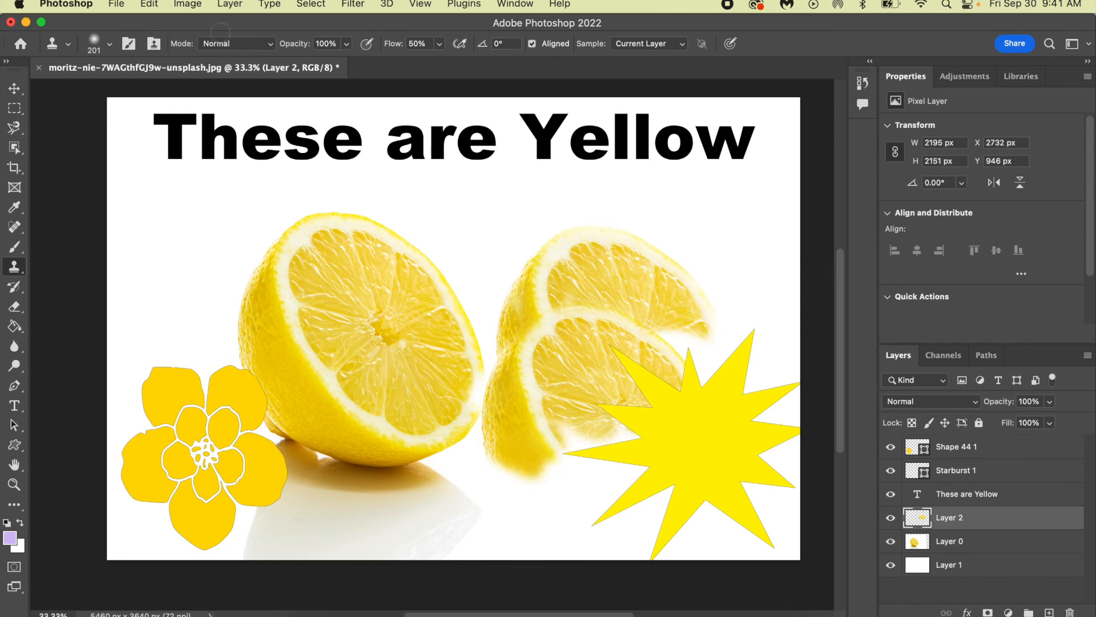
pyautogui.click(110, 43)
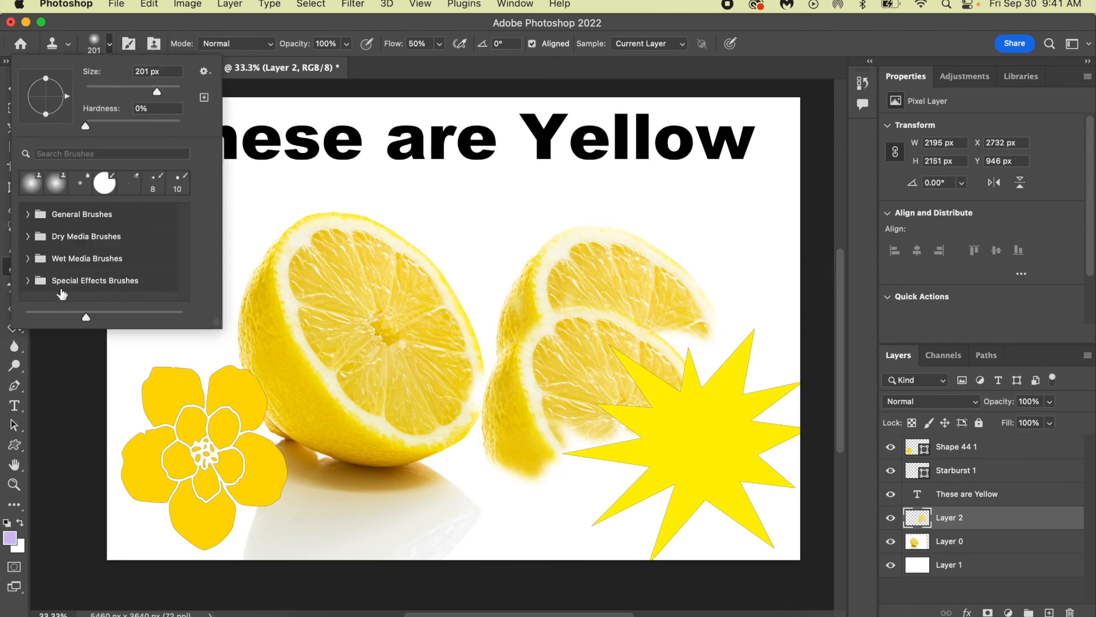
pyautogui.click(108, 43)
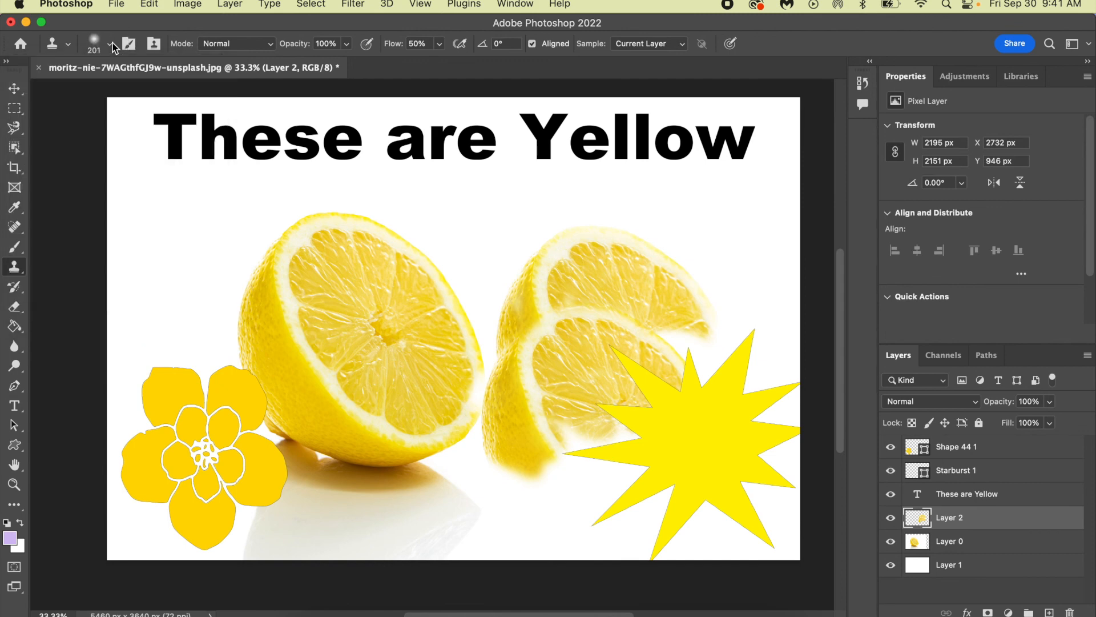
pyautogui.moveTo(623, 224)
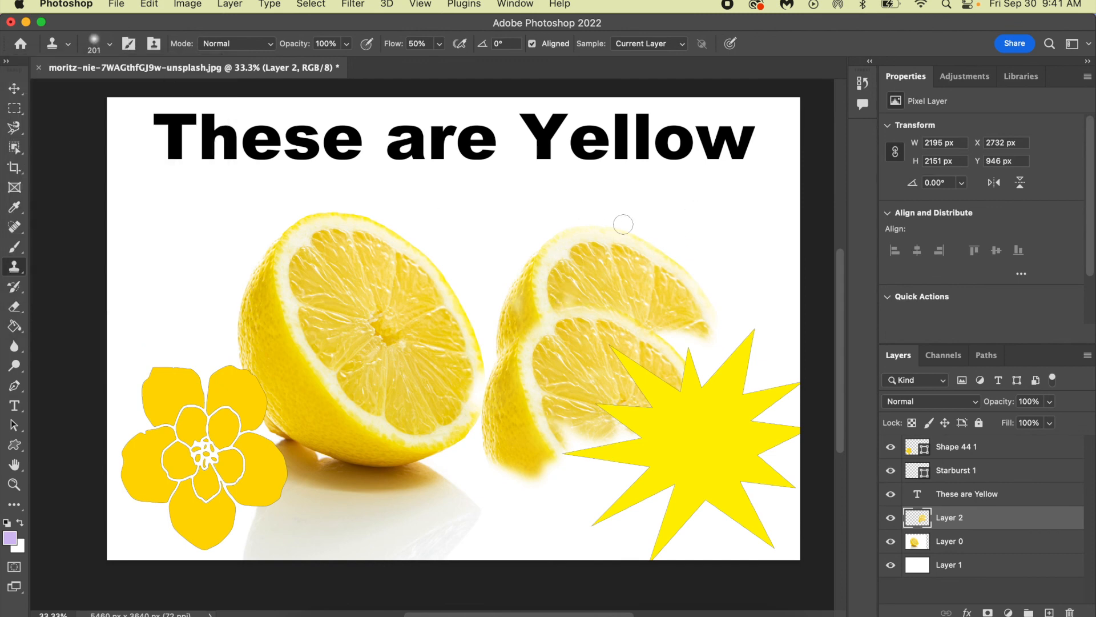